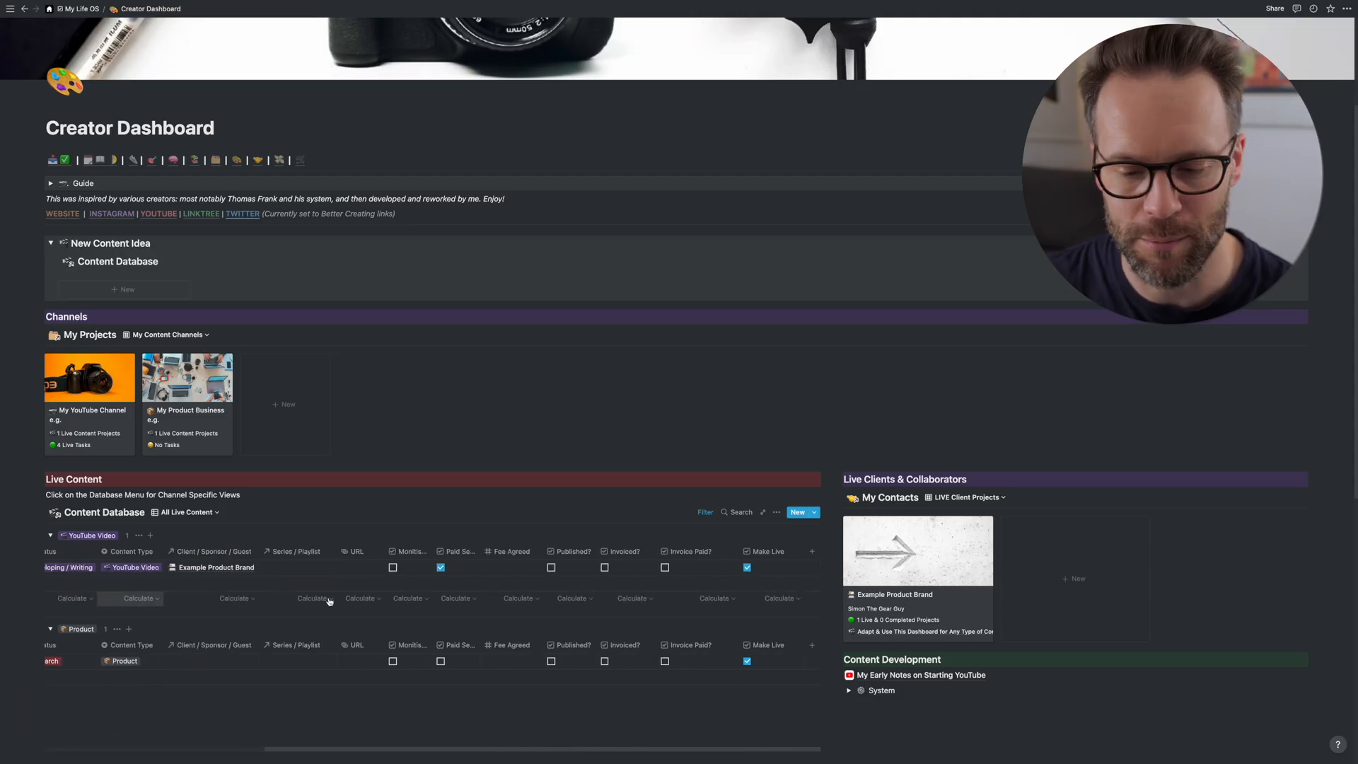
- Expand the contact page's Communication Log and reach the Contacts Dashboard's content and business contacts
scroll("down", 3)
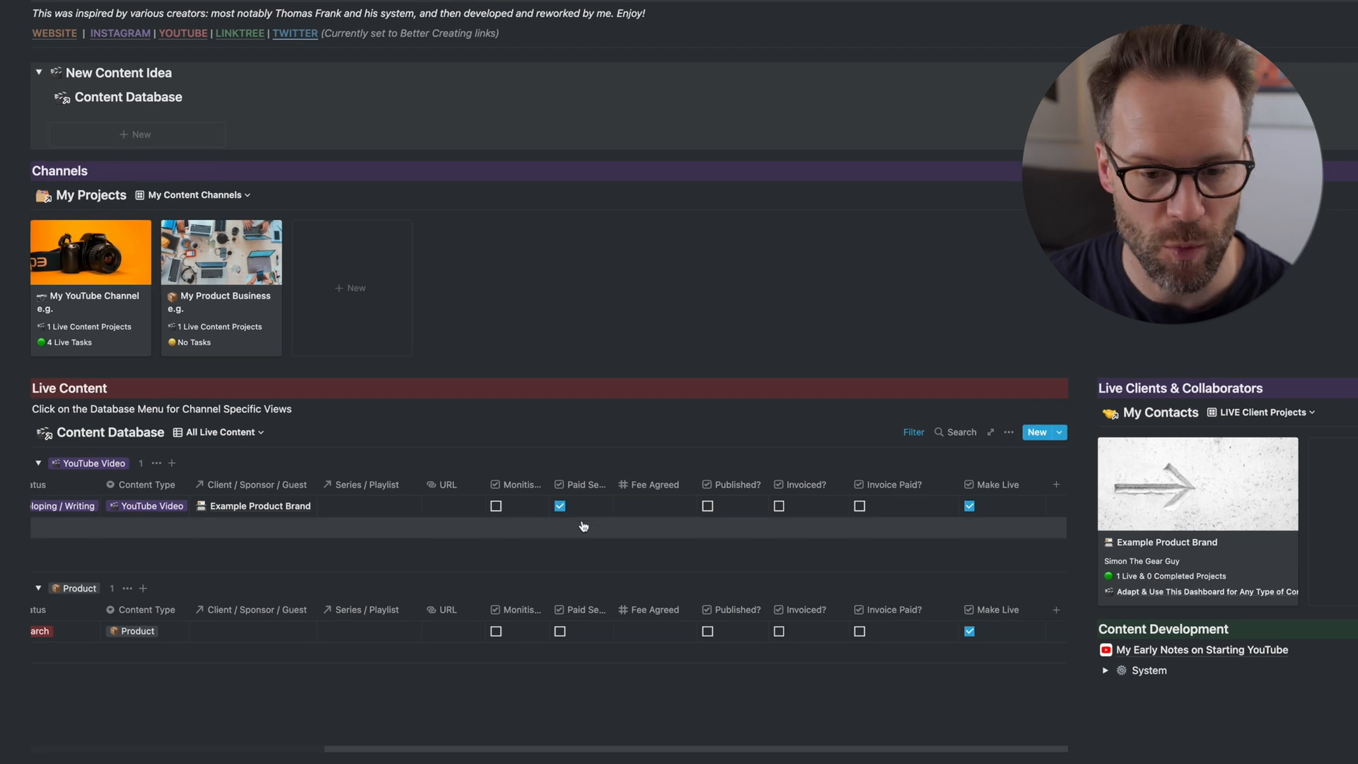
mouse_move(789, 509)
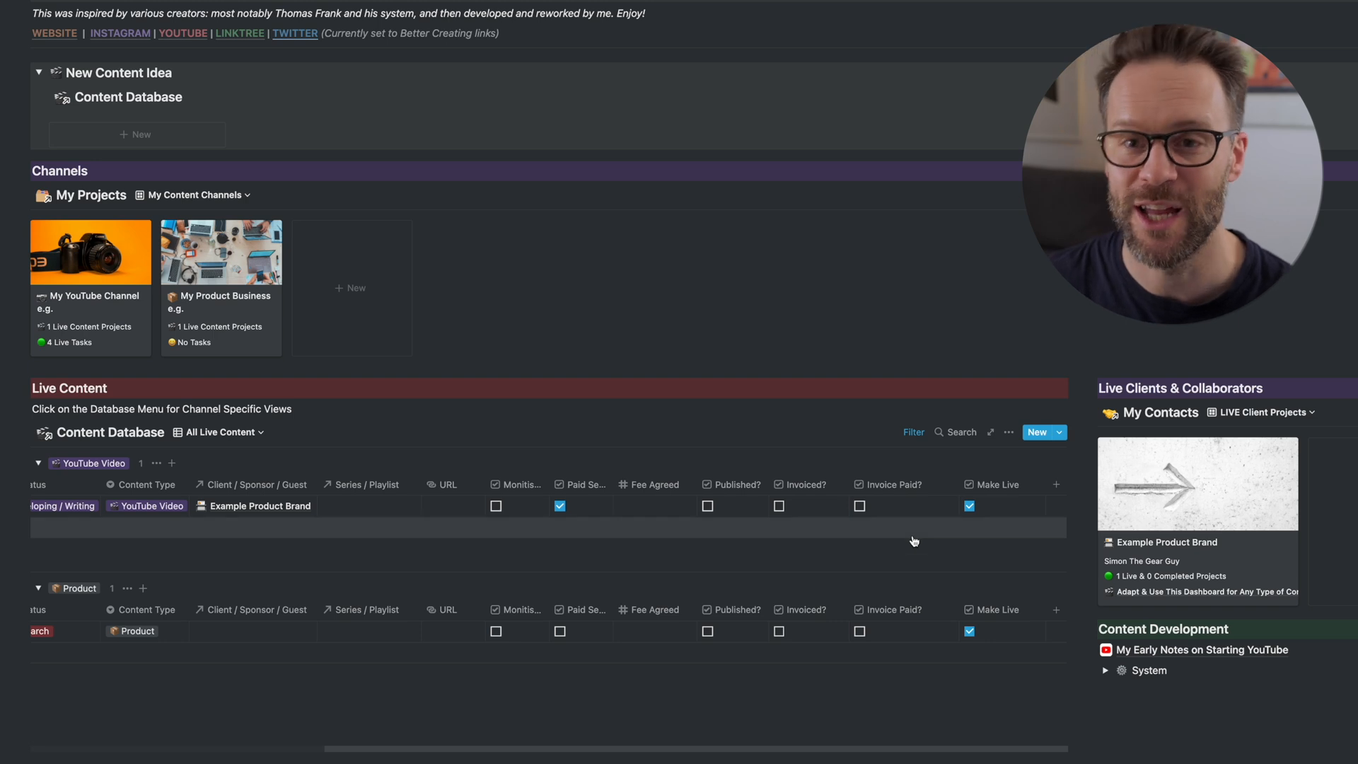
mouse_move(1184, 520)
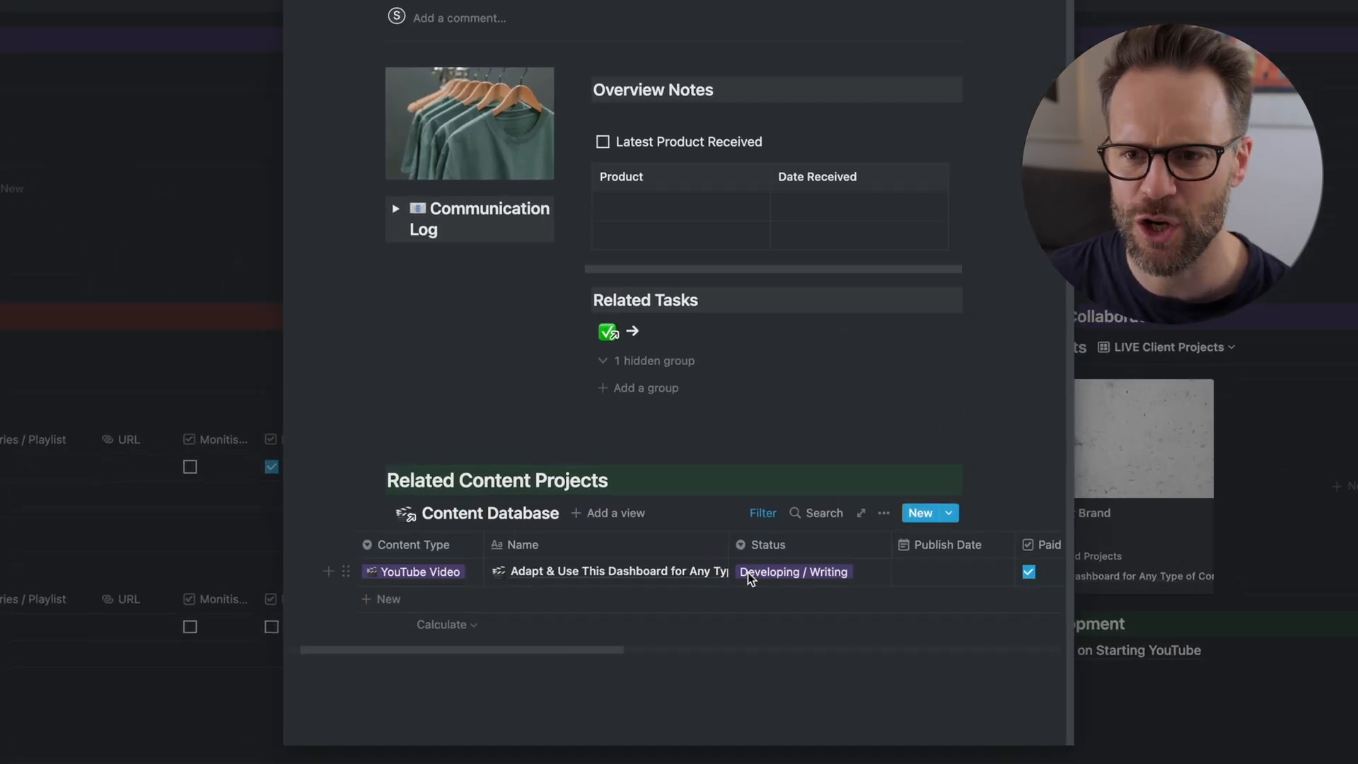
scroll("right", 3)
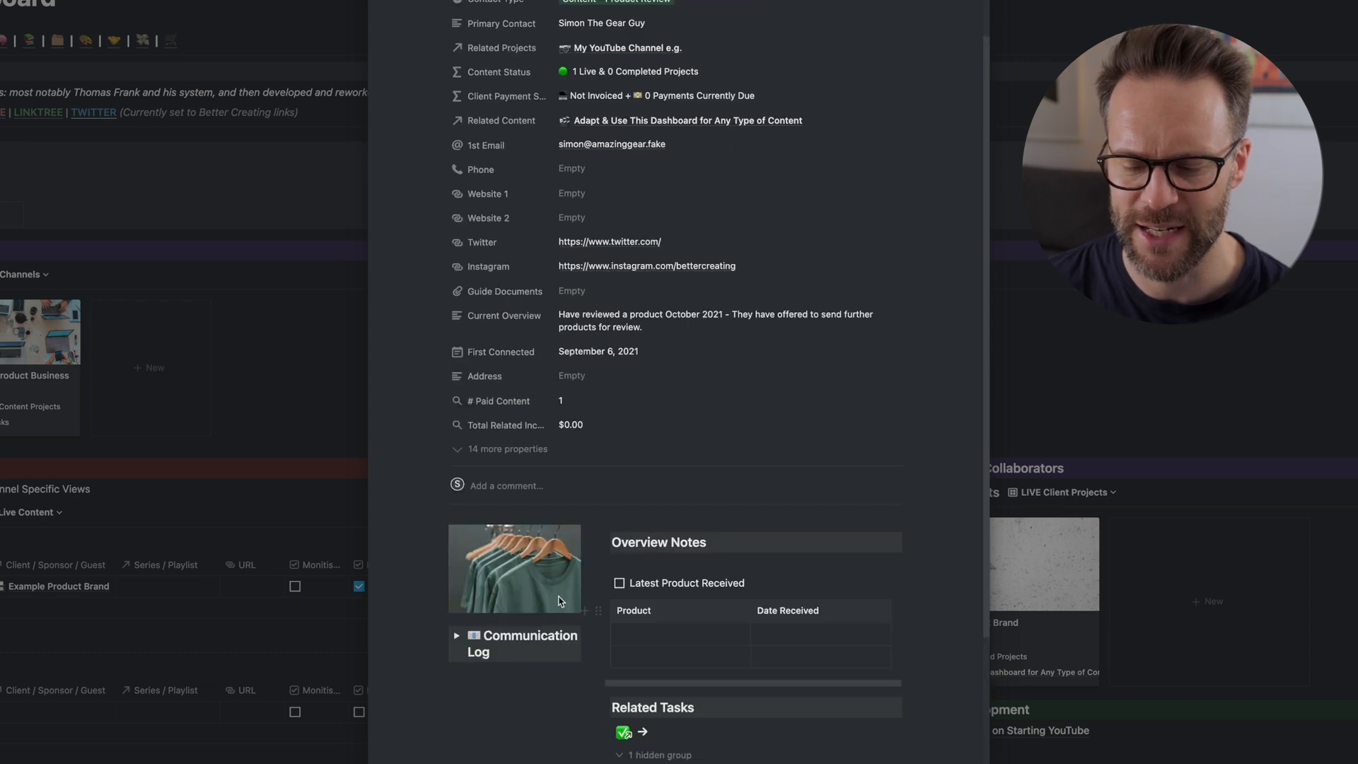
left_click(457, 641)
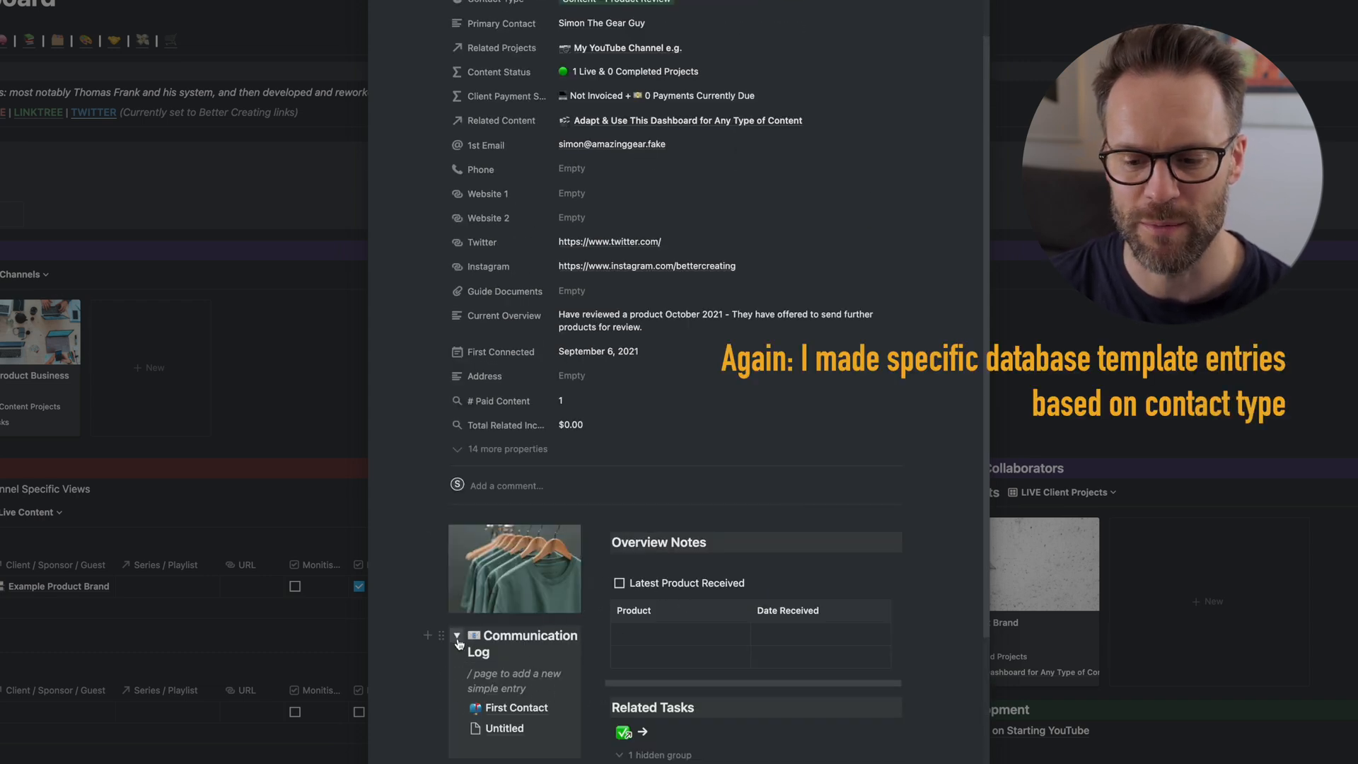
scroll("up", 3)
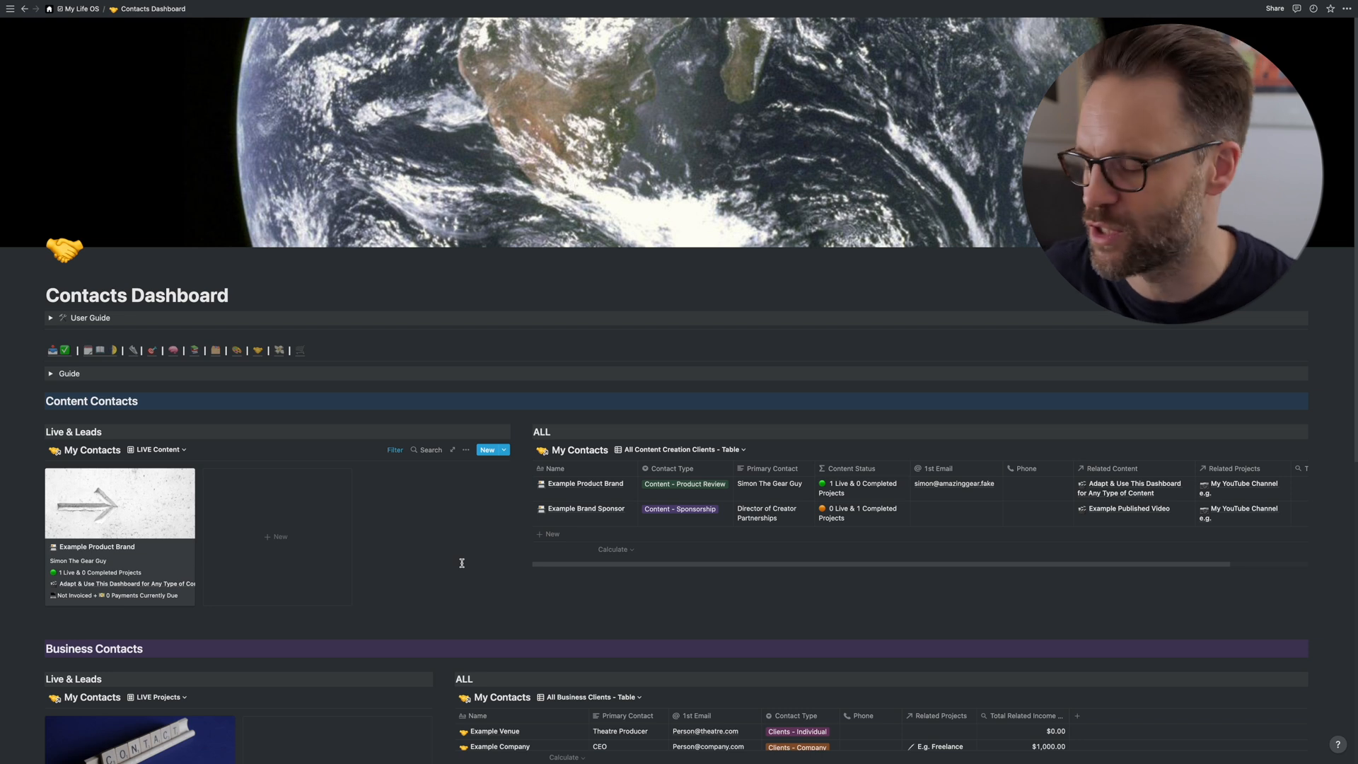
scroll("down", 3)
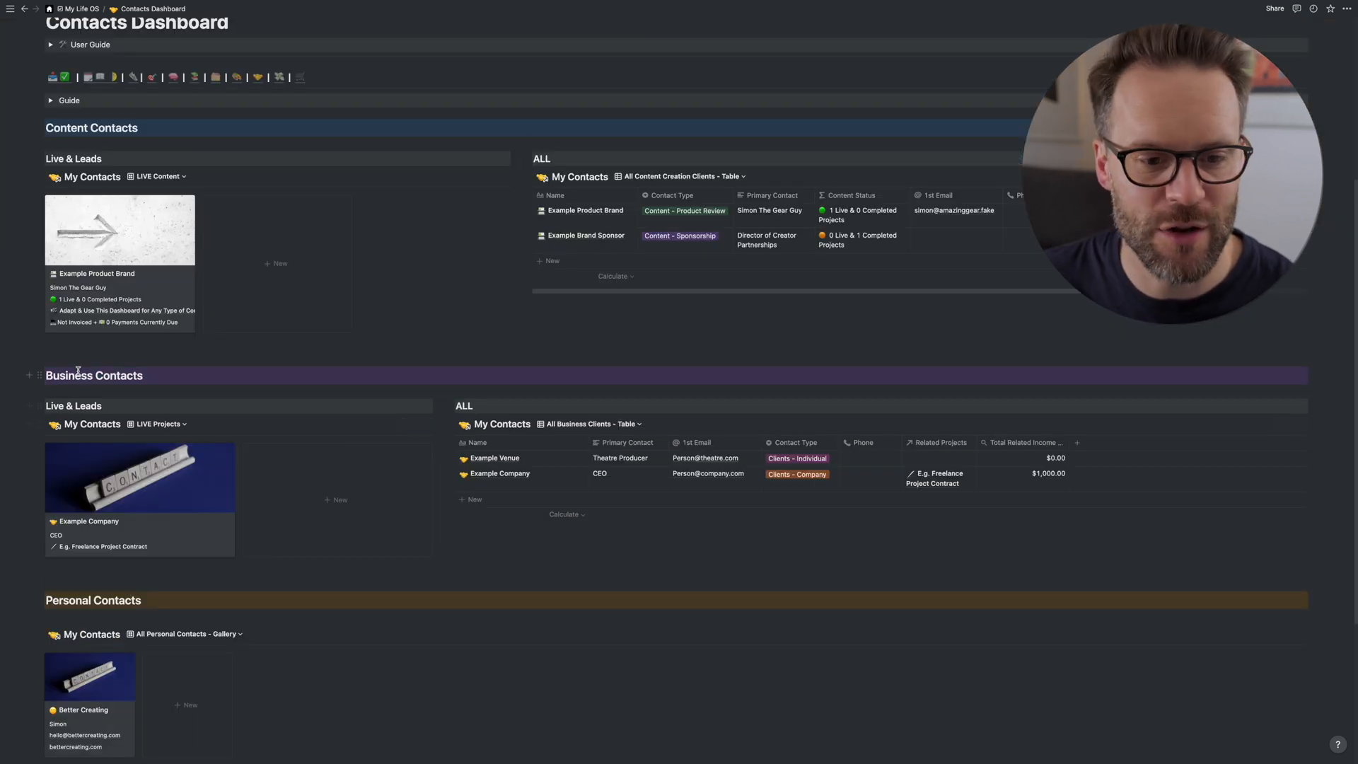
scroll("down", 3)
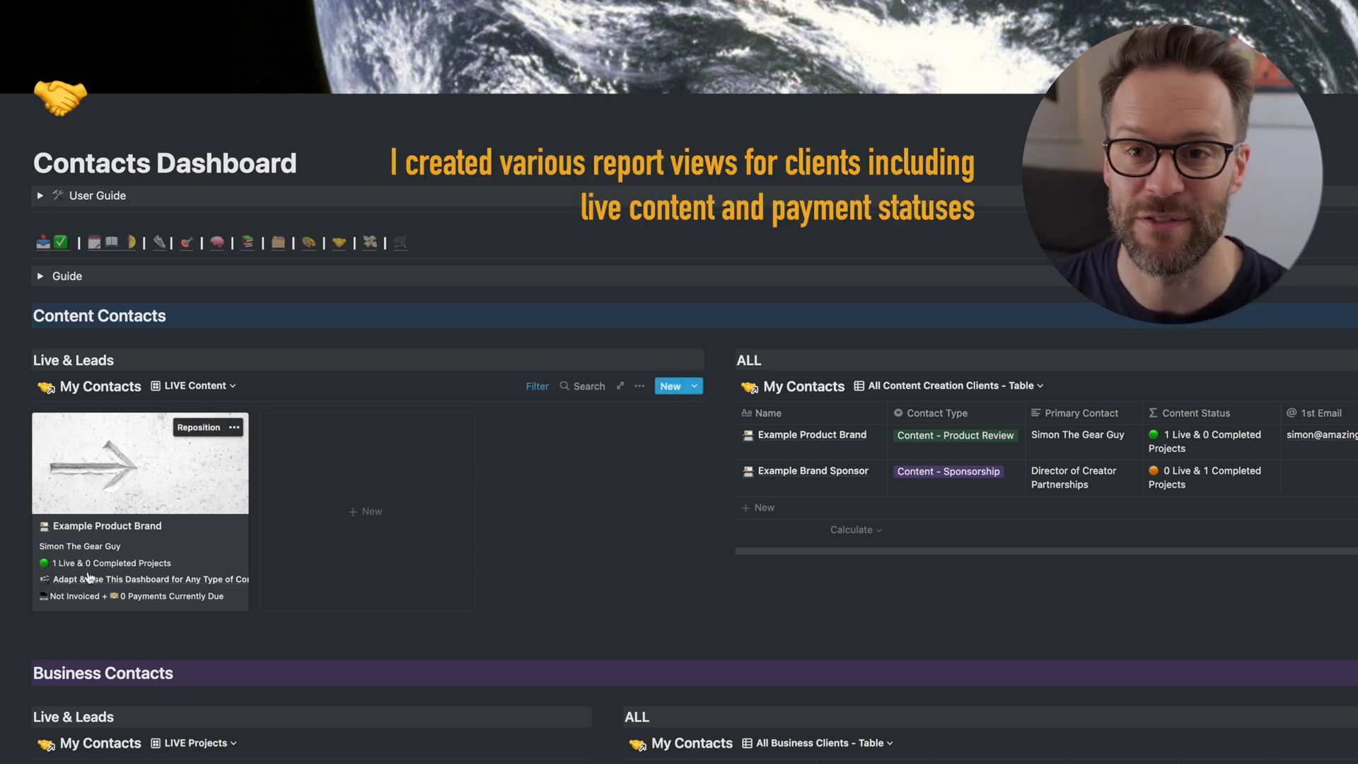
scroll("down", 3)
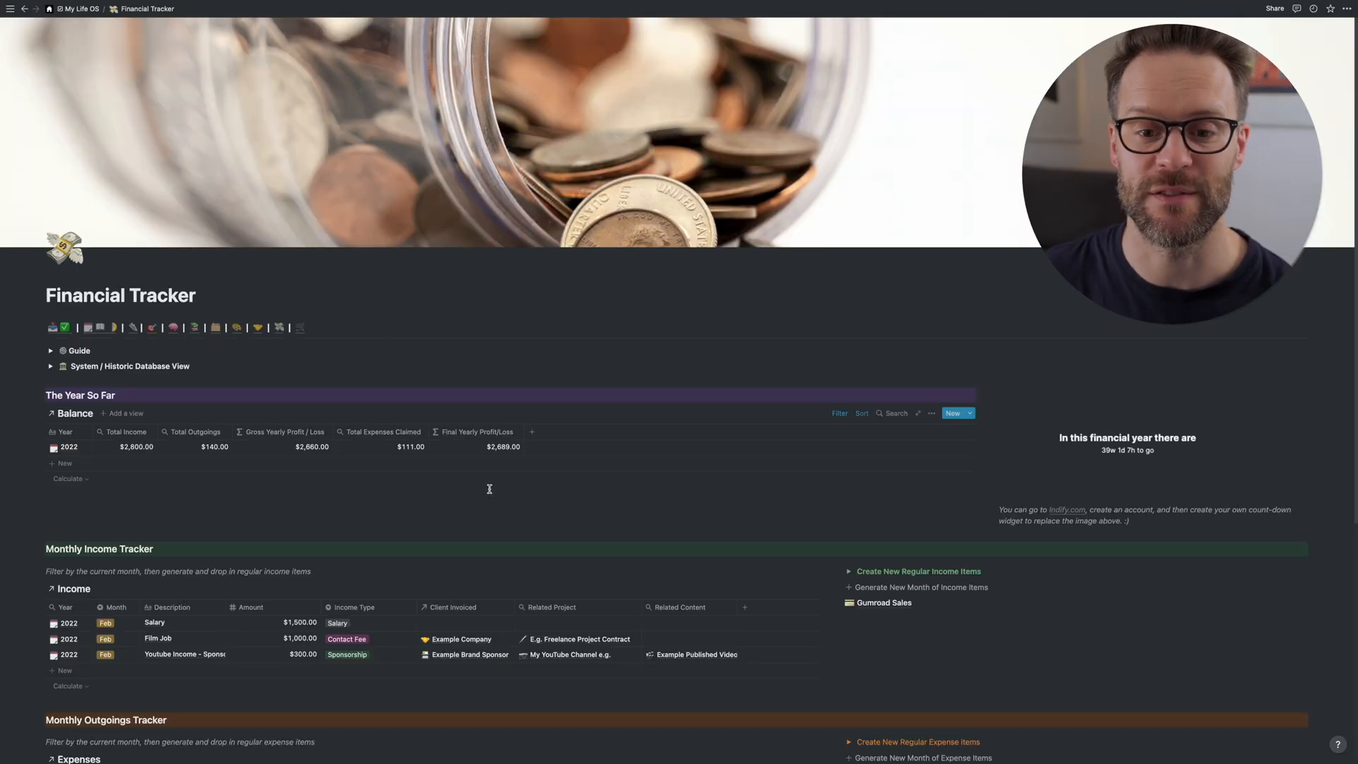
- Generate a new month of Salary and Gumroad Sales income items in the Financial Tracker
scroll("down", 3)
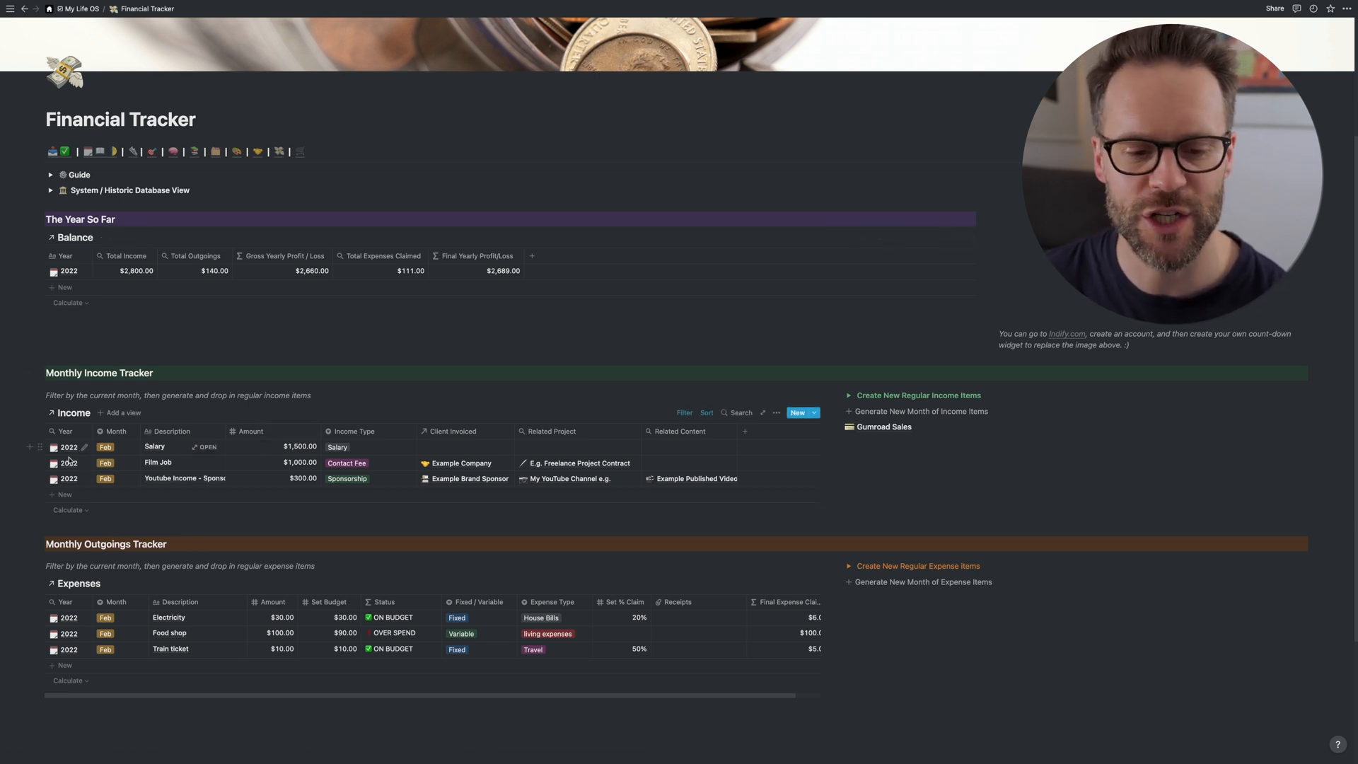
scroll("down", 3)
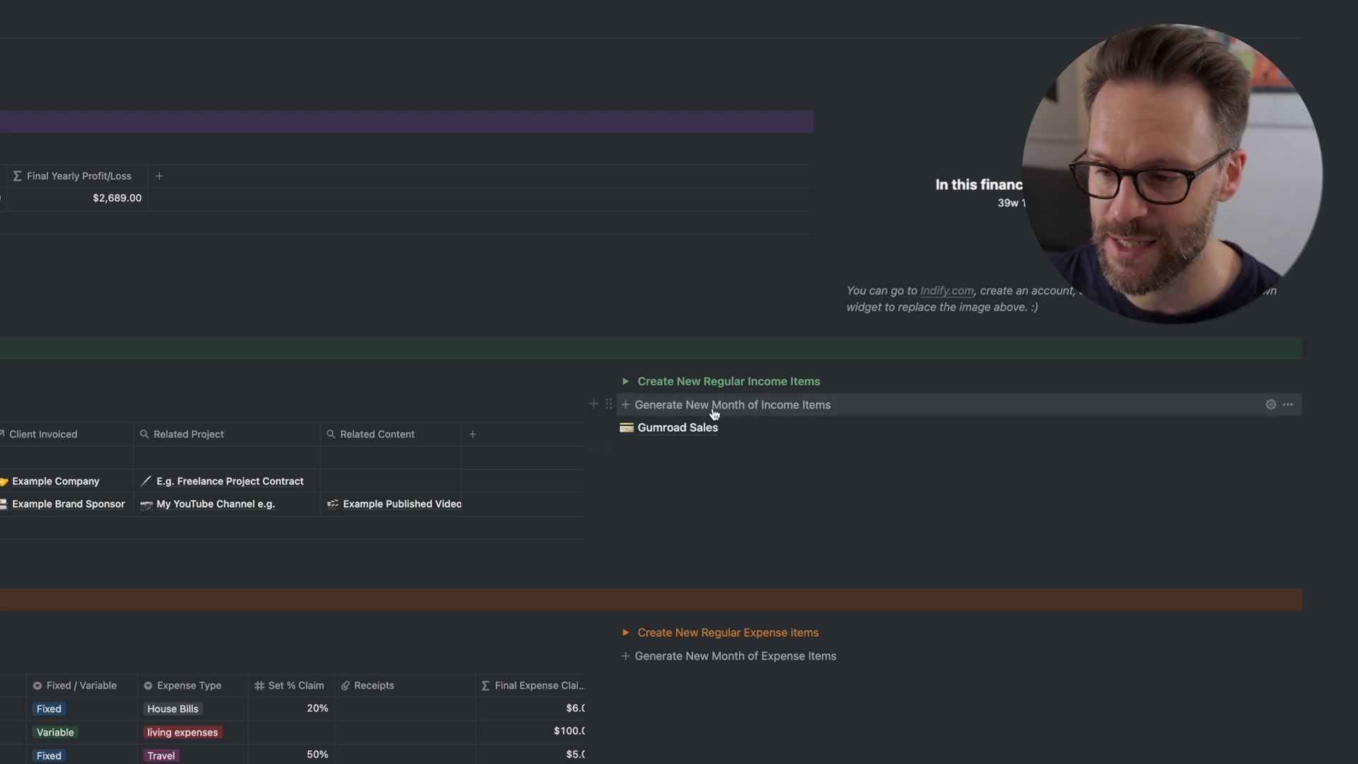
left_click(732, 404)
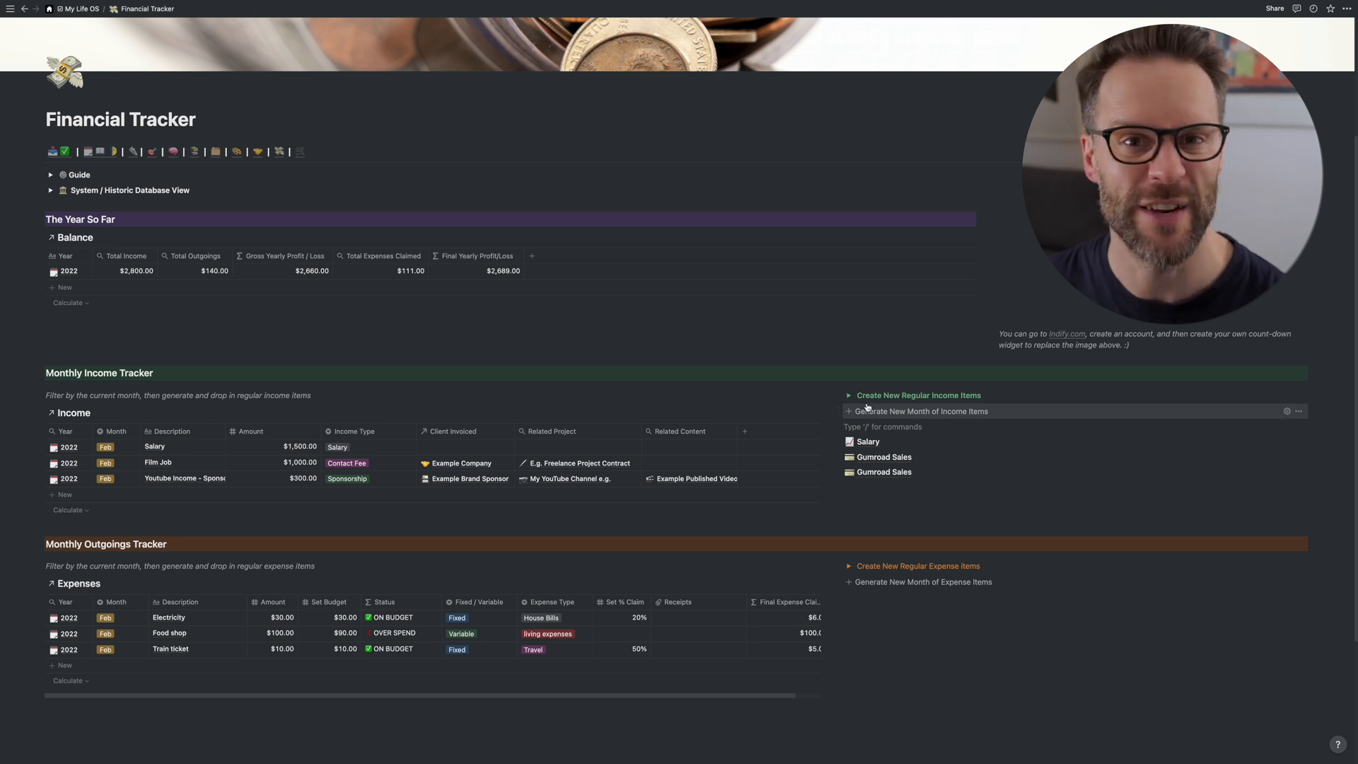
left_click(50, 189)
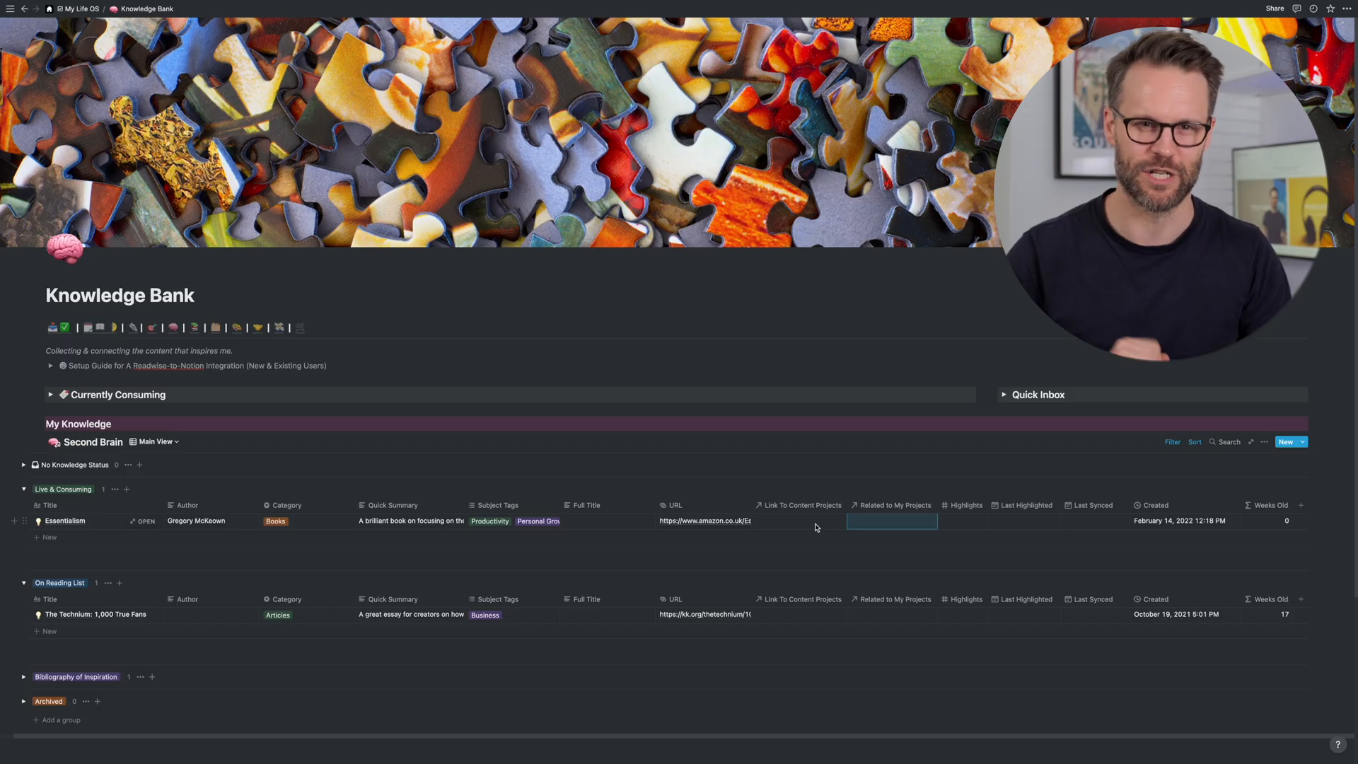
mouse_move(145, 521)
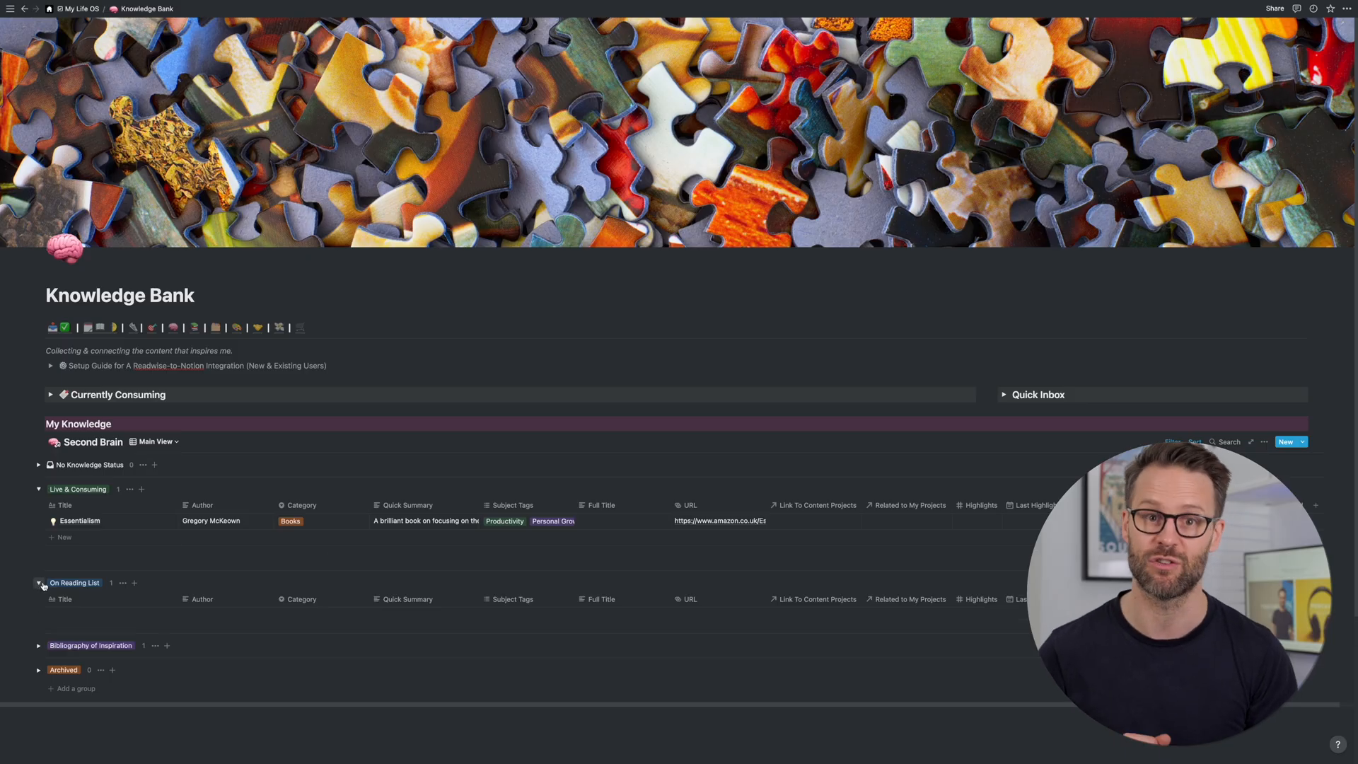
- Expand the Setup Guide for A Readwise-to-Notion Integration toggle on the Knowledge Bank page
left_click(50, 366)
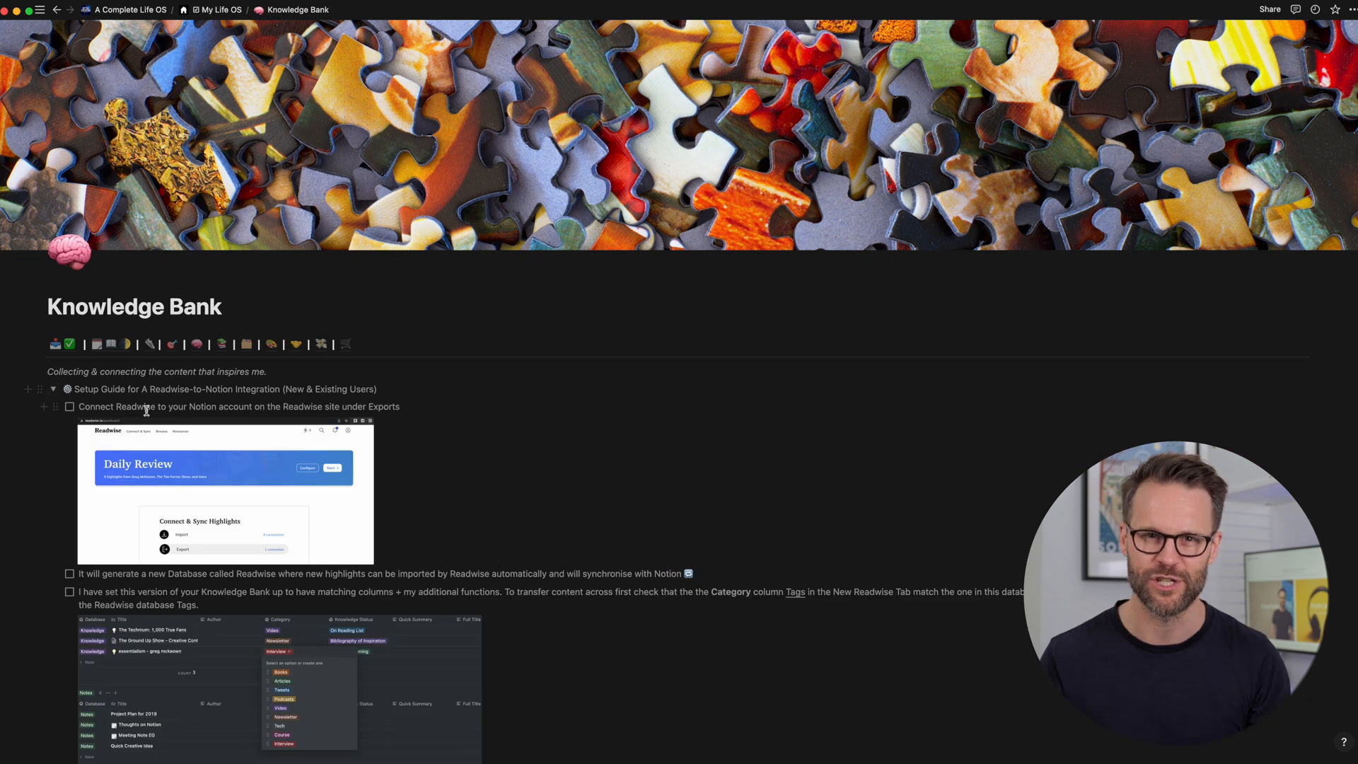
scroll("down", 3)
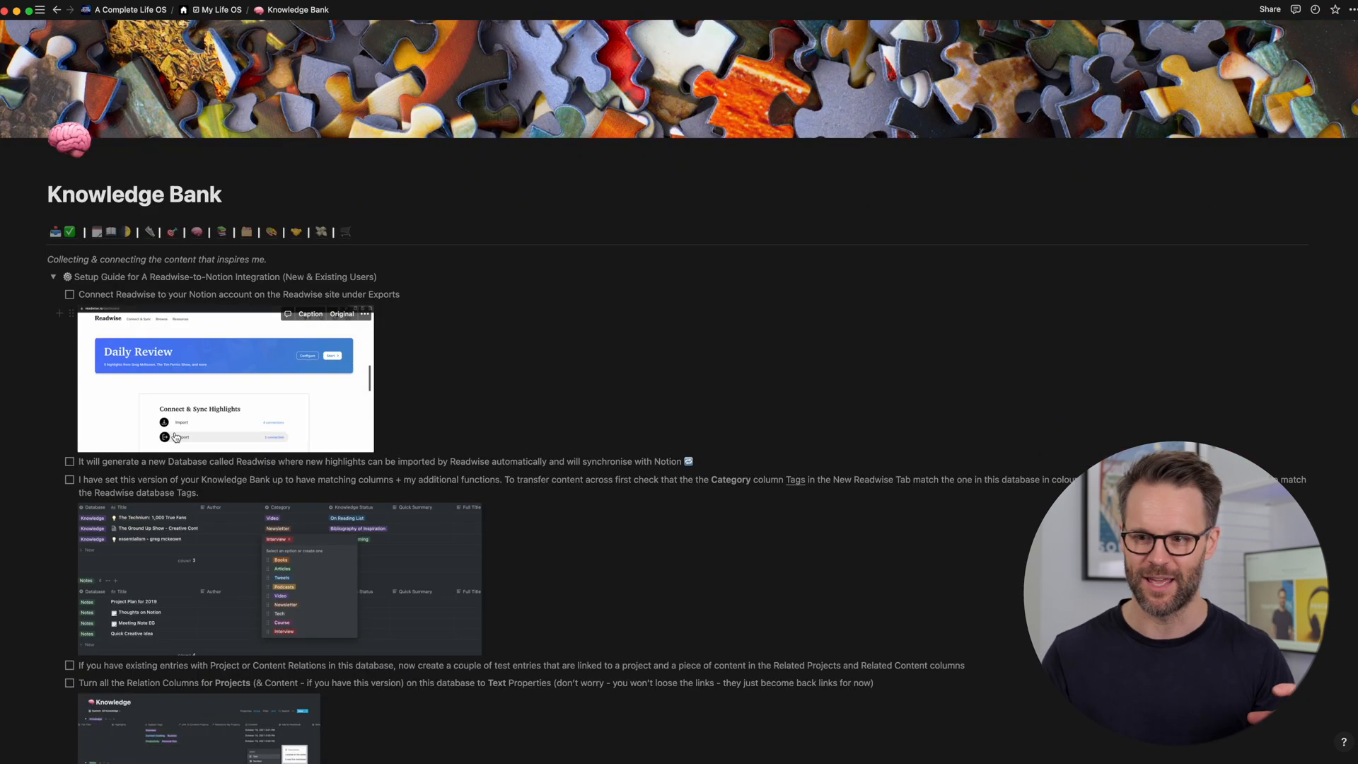
scroll("down", 3)
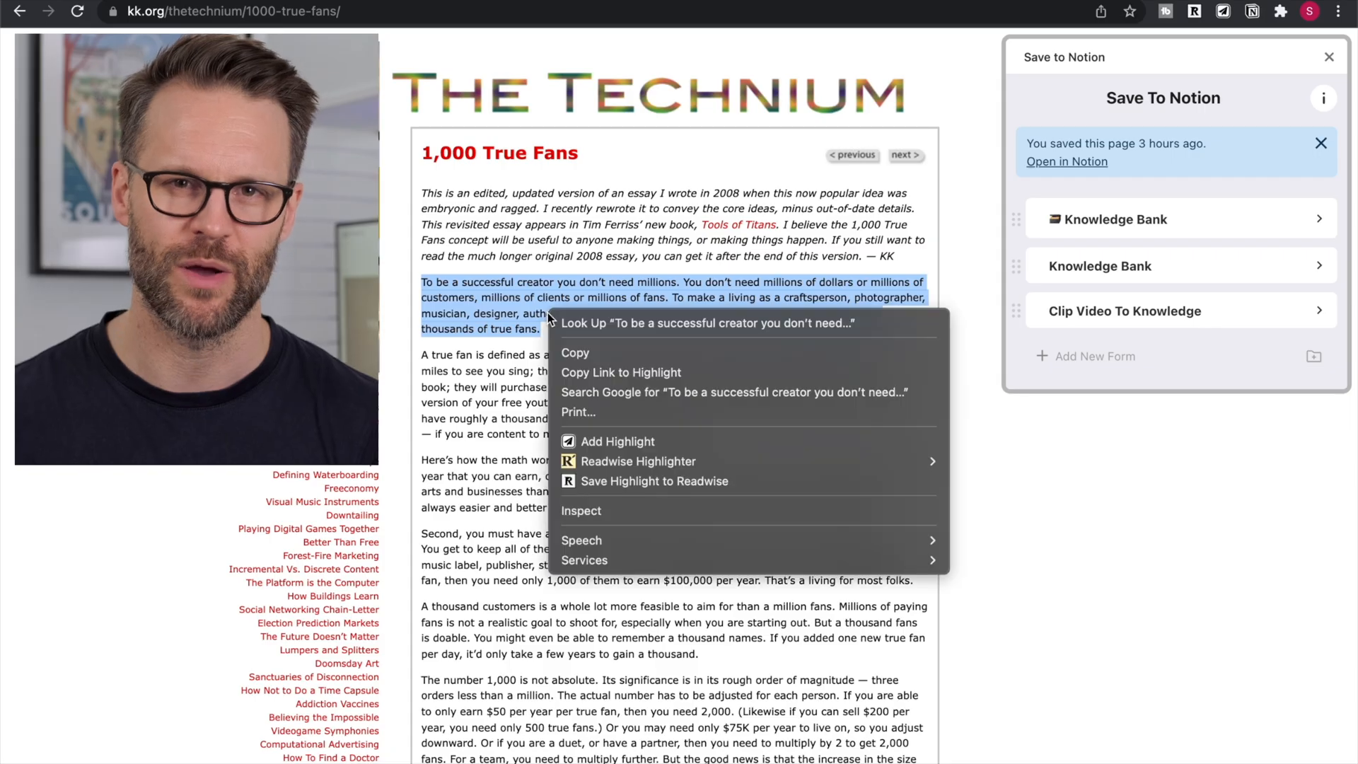
- Link the Carol Dweck growth mindset video entry to the Better Creating project
left_click(618, 441)
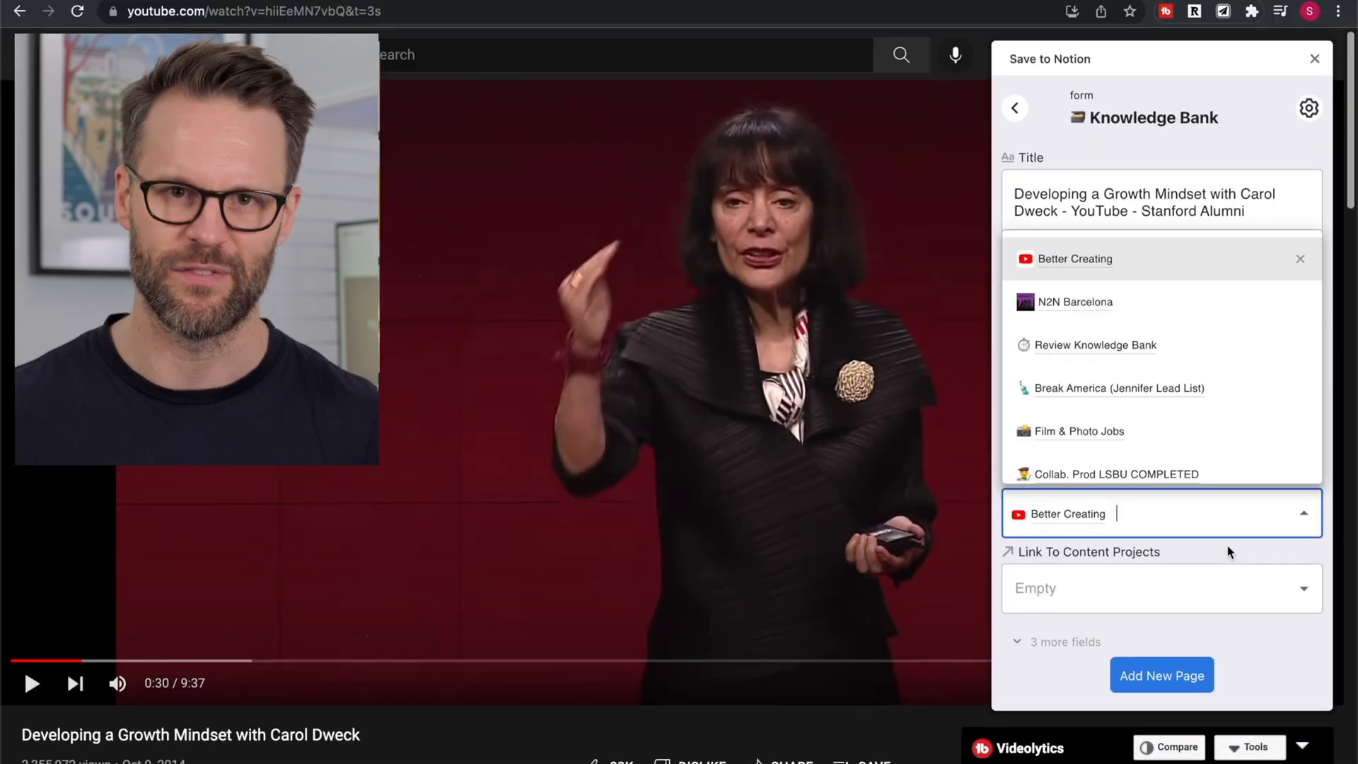
left_click(1161, 674)
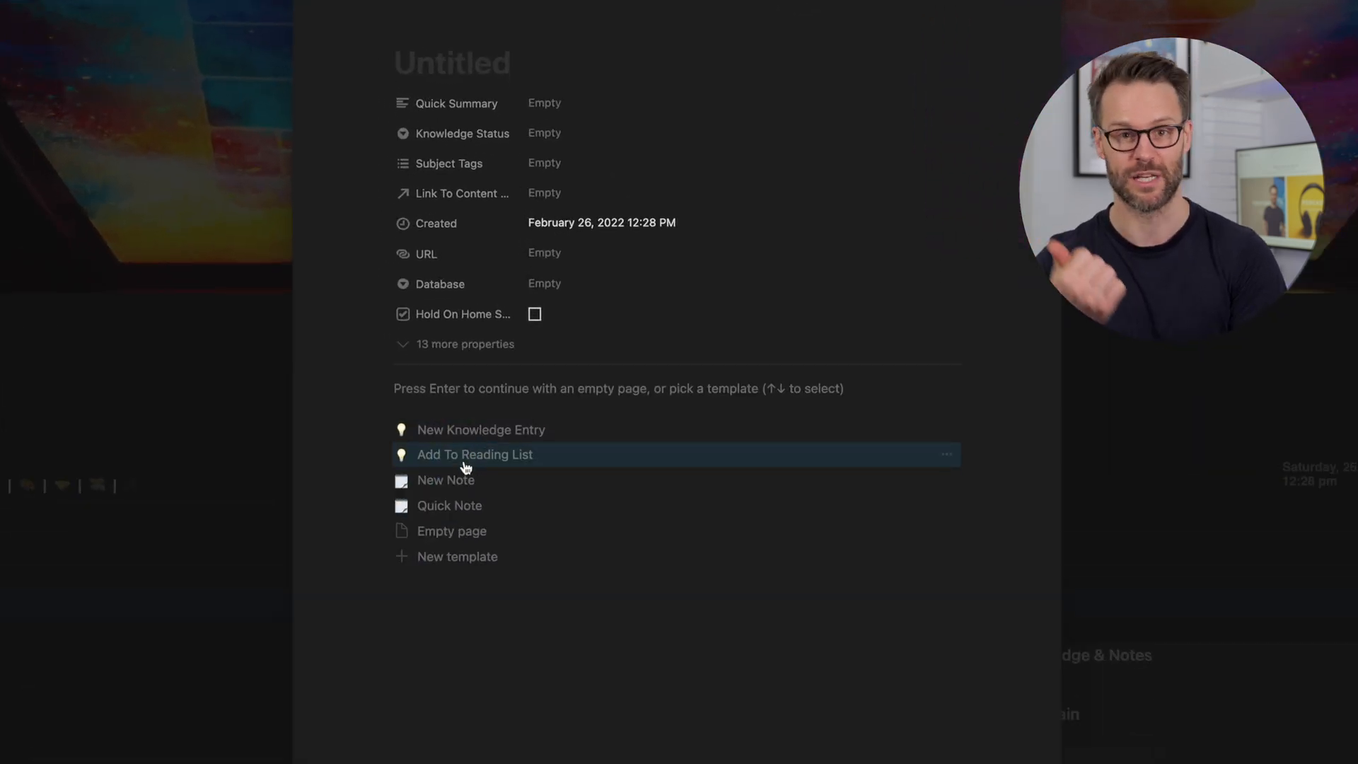
- Apply the Add To Reading List template, add a new notebook, then return to My Life OS
left_click(474, 454)
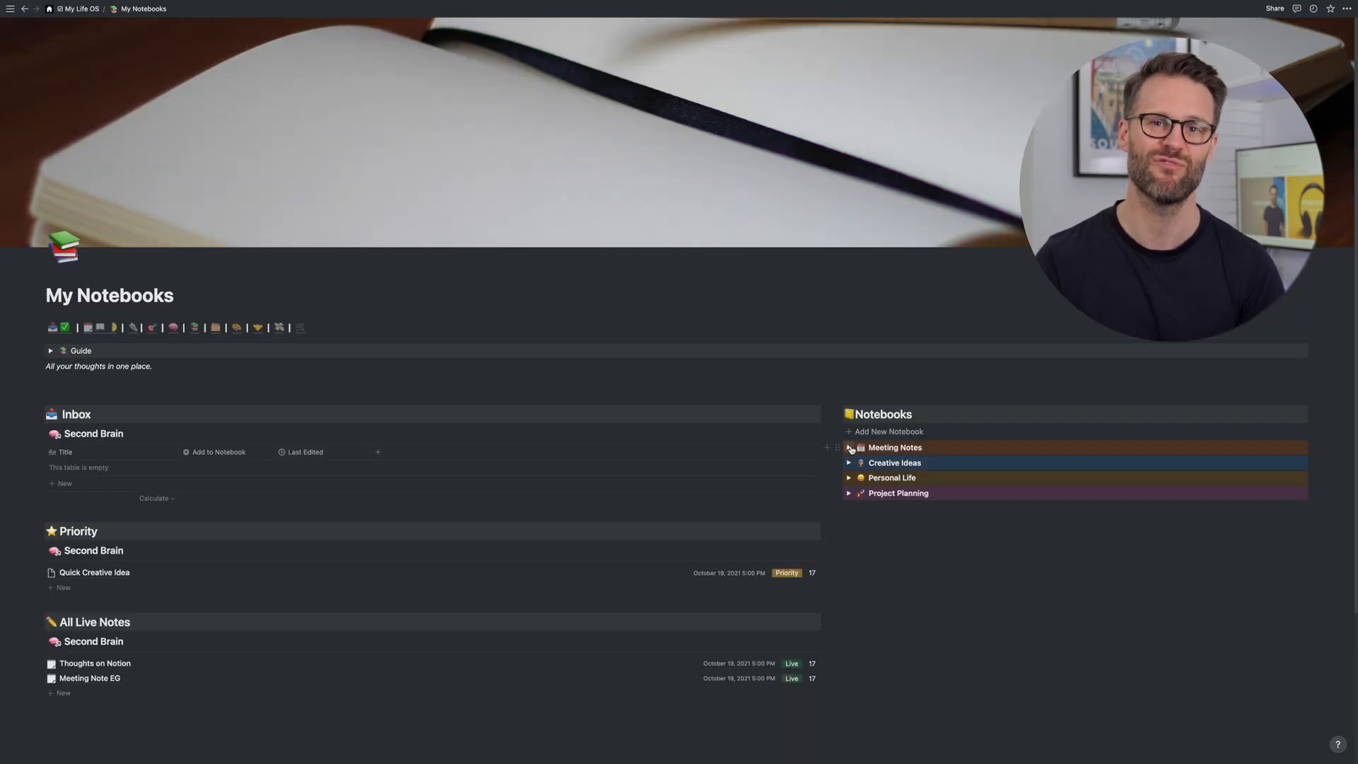
left_click(886, 431)
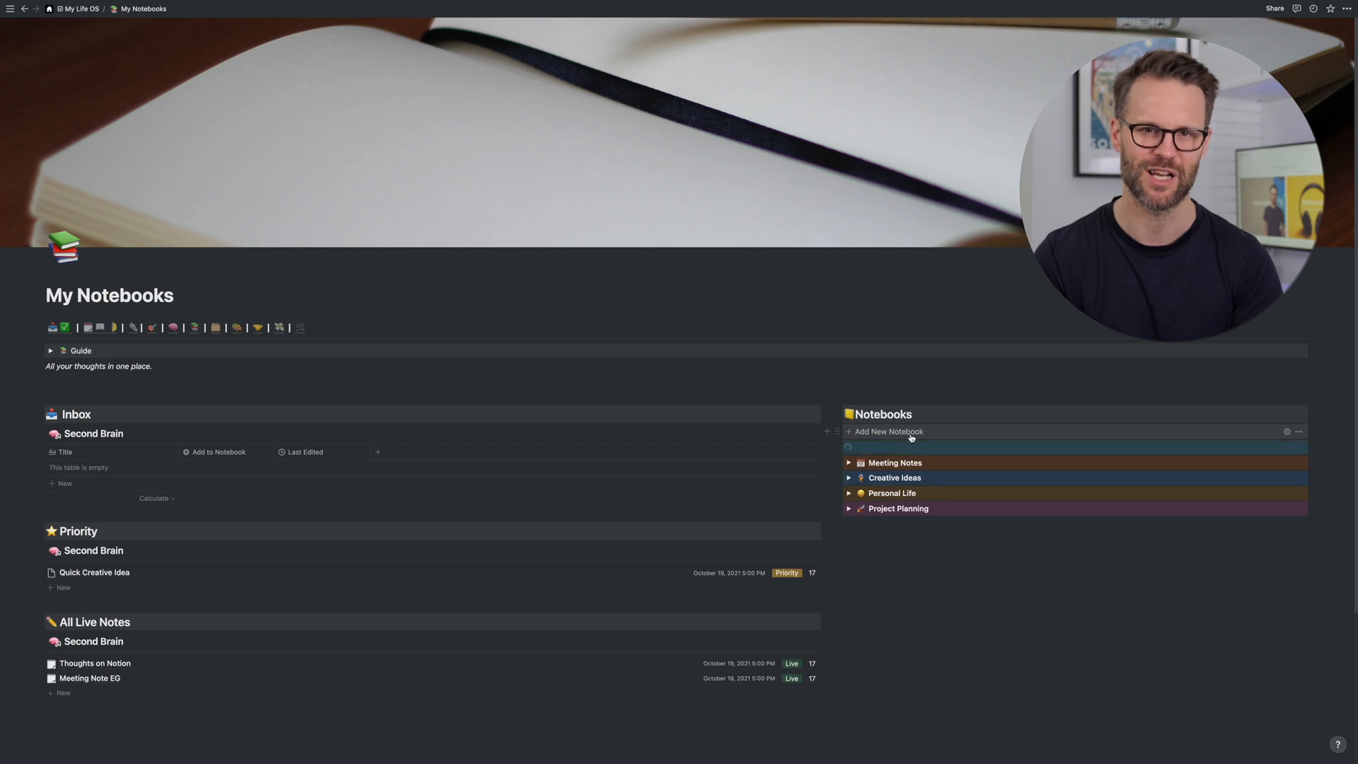
left_click(887, 431)
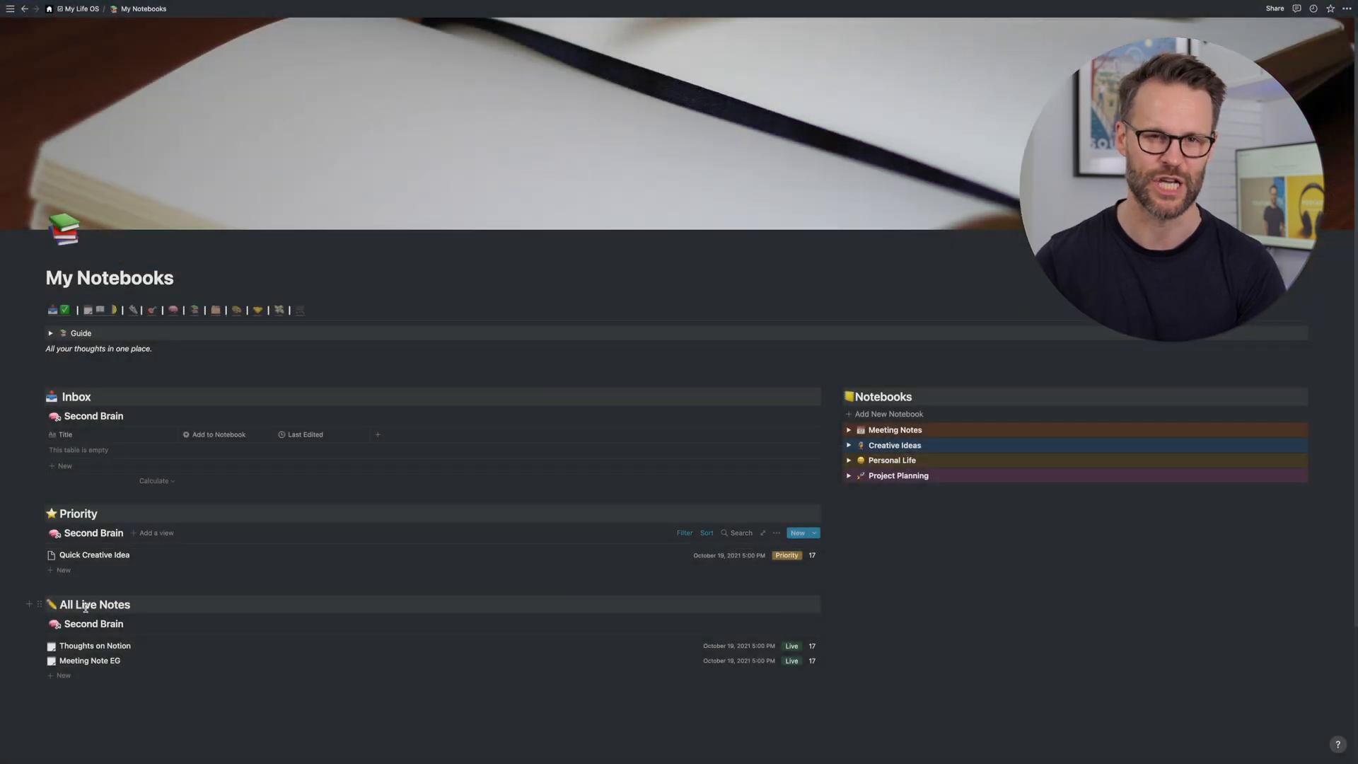
left_click(80, 9)
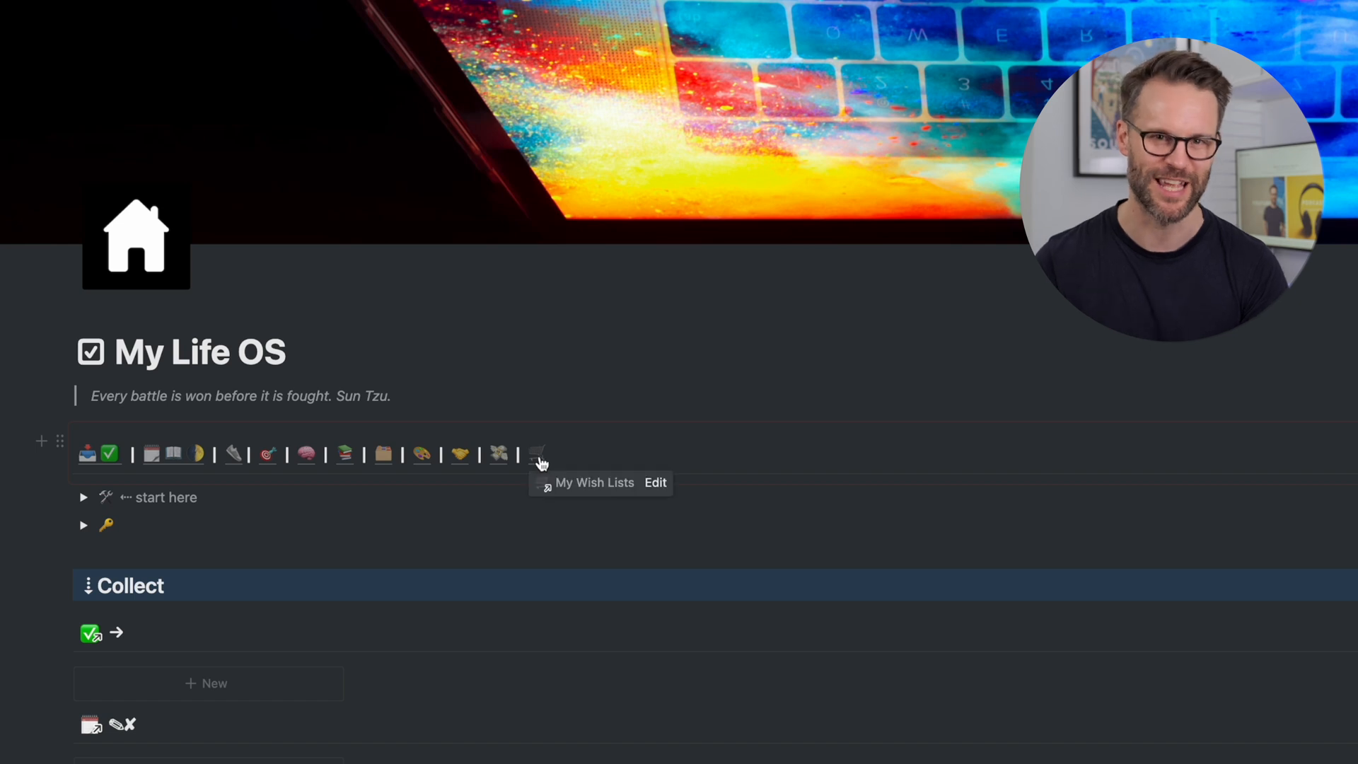
- Browse My Wish Lists, then save the Urban Rider lock carrier with Urban Rider as shop
left_click(537, 454)
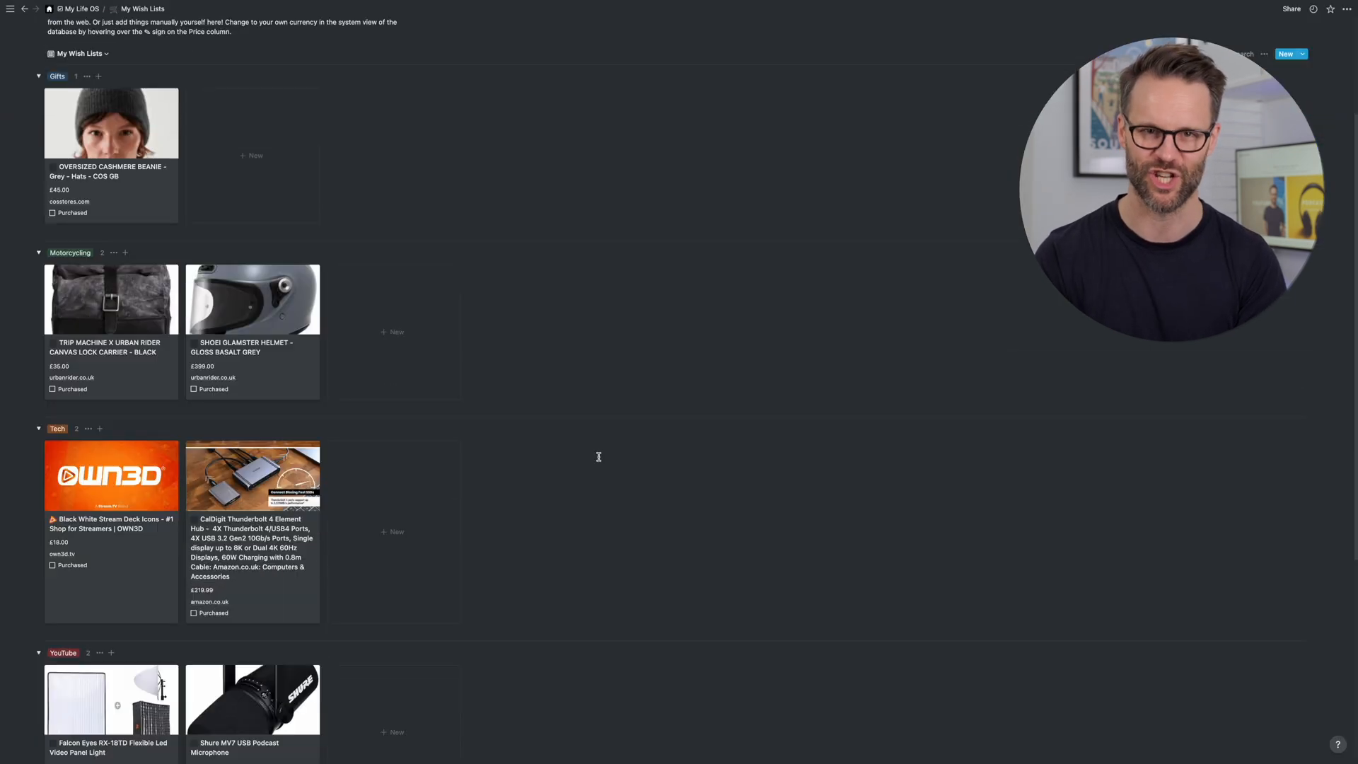
scroll("down", 3)
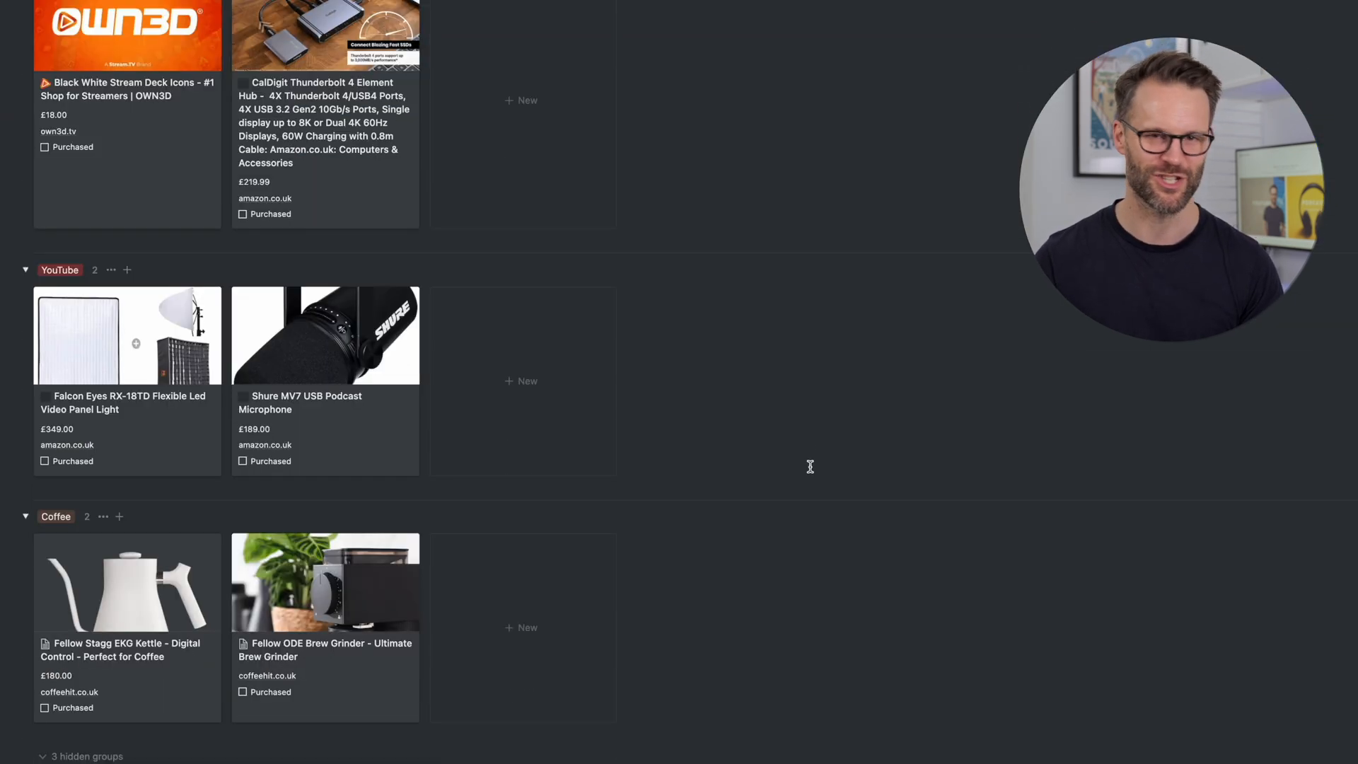
scroll("up", 3)
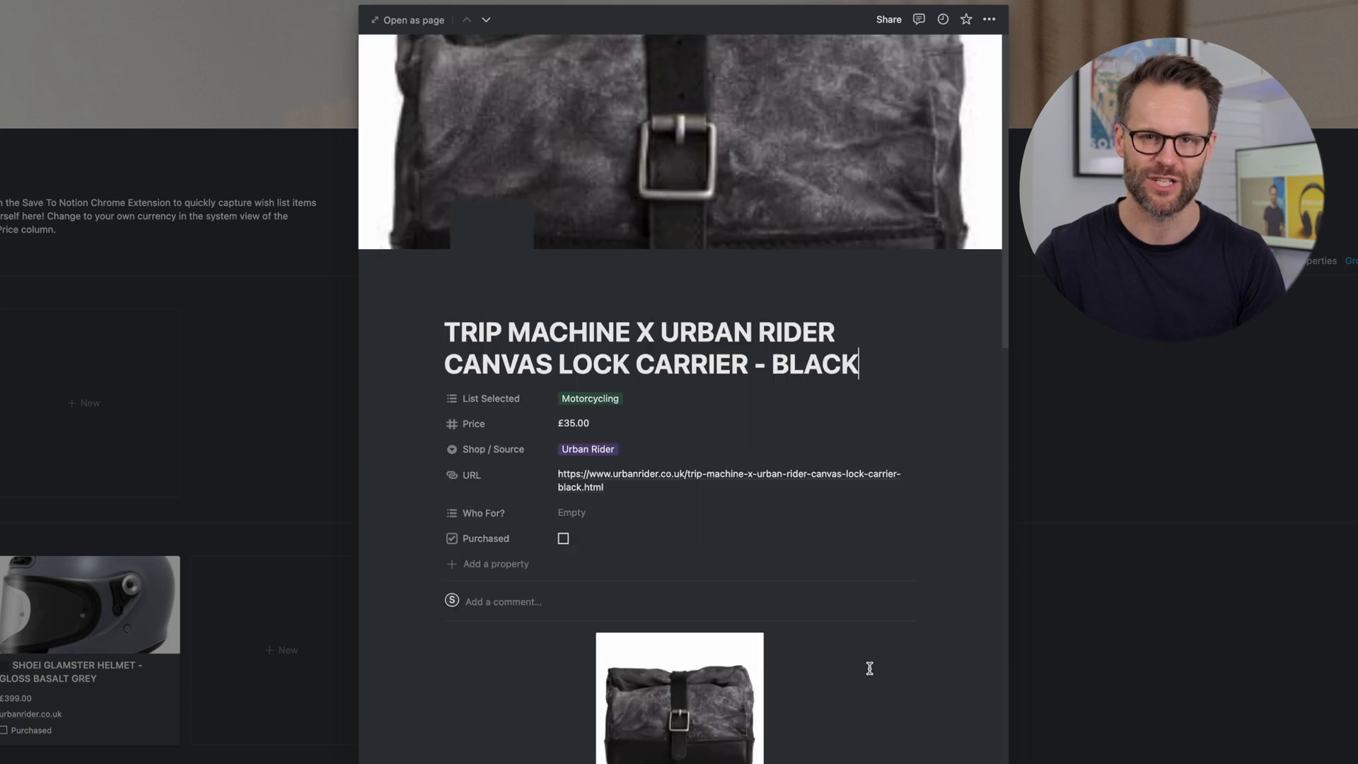
left_click(1247, 15)
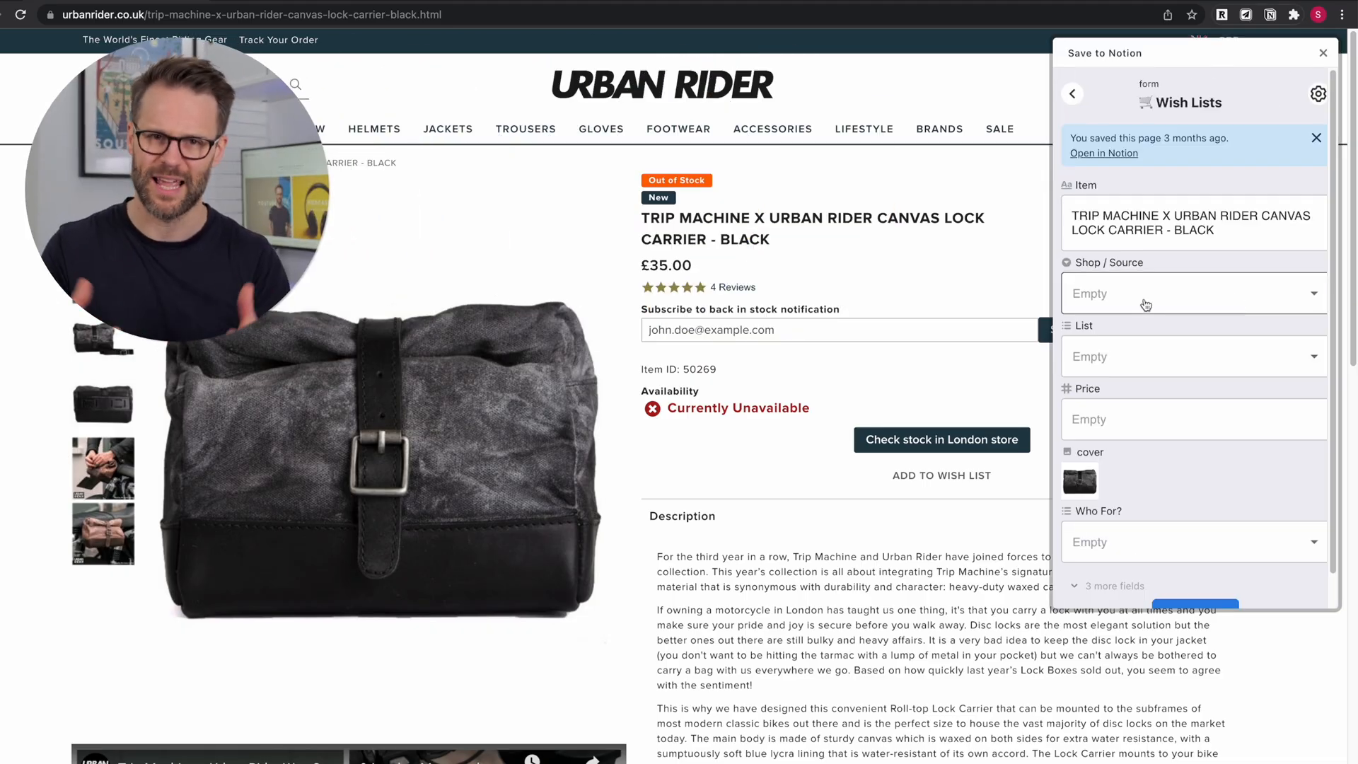
left_click(1192, 355)
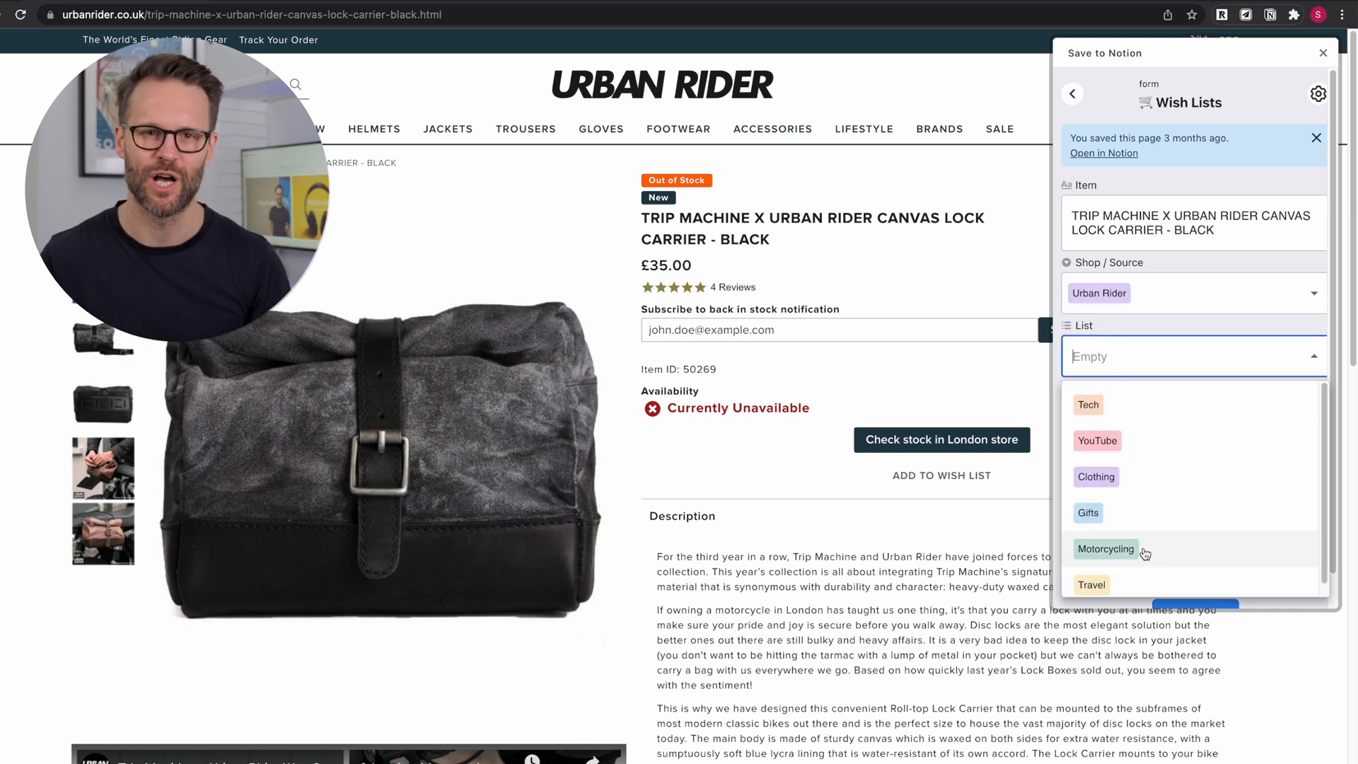